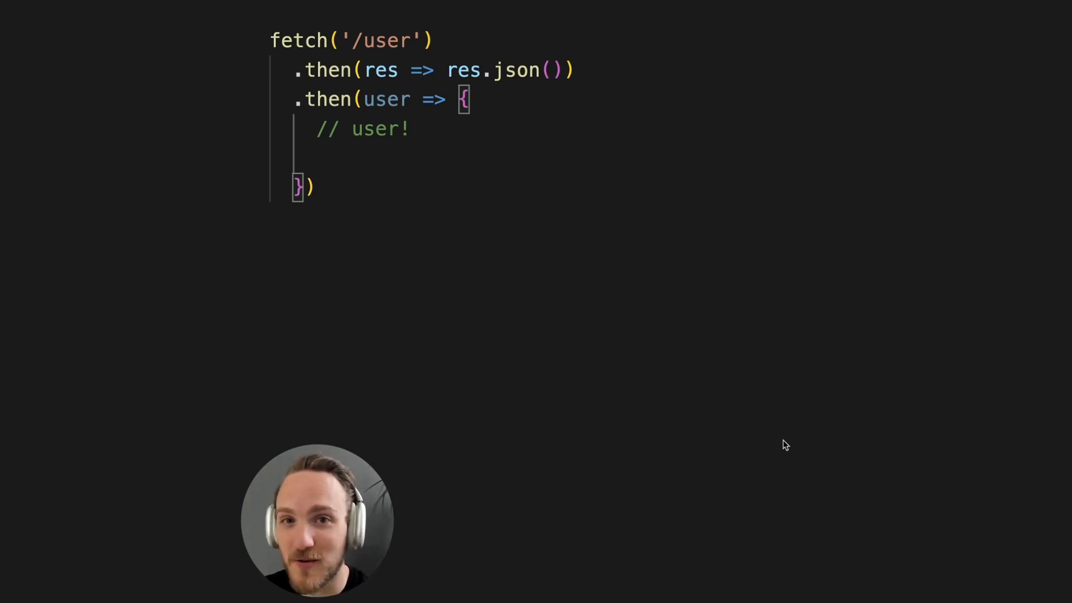
# Step: Append '.catch(err => {' on a new line after the user handler
pyautogui.press('Return')
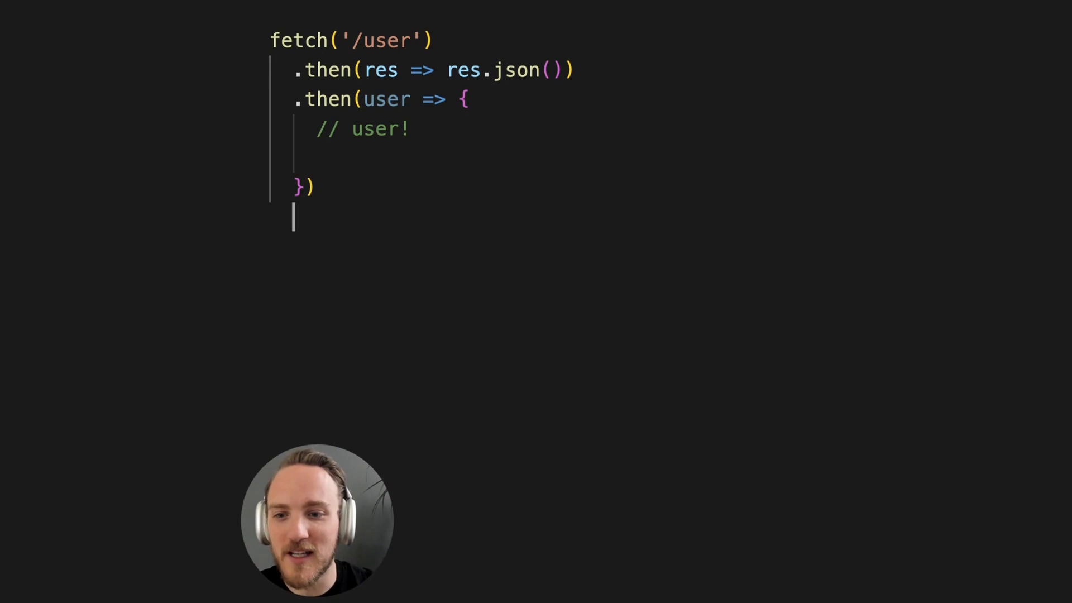
pyautogui.write('.catch(err => {')
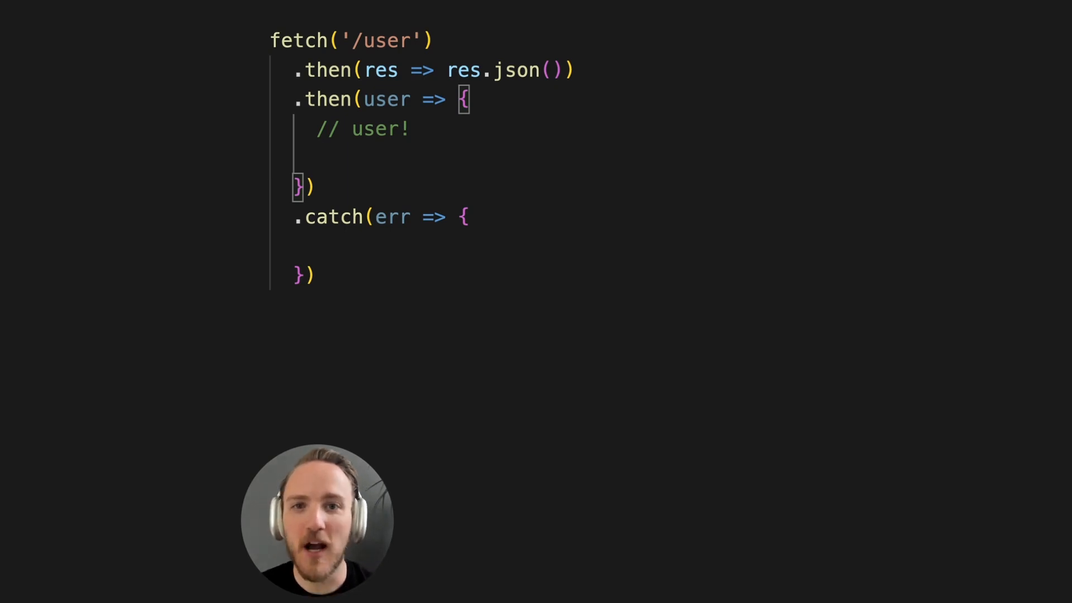
# Step: Write an 'if (status === 404' condition inside the response handler
pyautogui.write('if (')
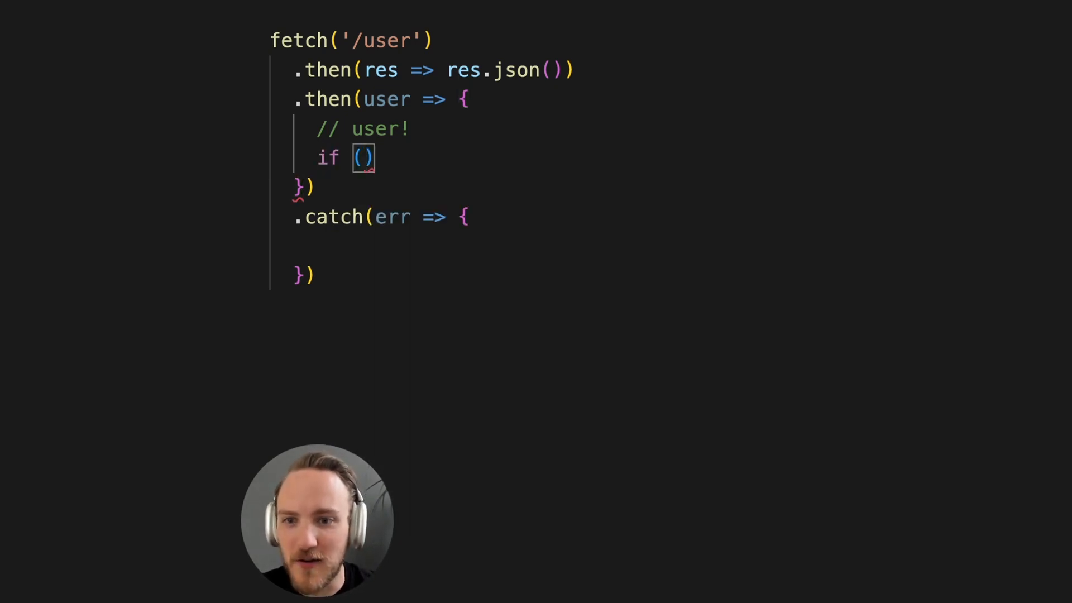
pyautogui.write('status === 404')
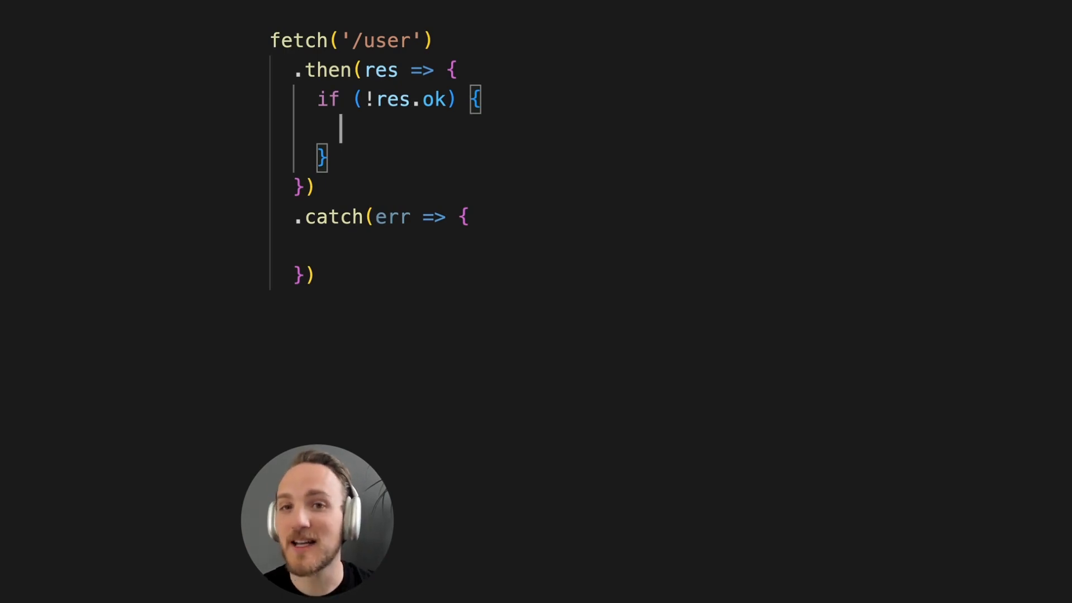
# Step: Add a 'return res' line after the not-ok check to hand back the response
pyautogui.write('return res.json(')
pyautogui.write('//')
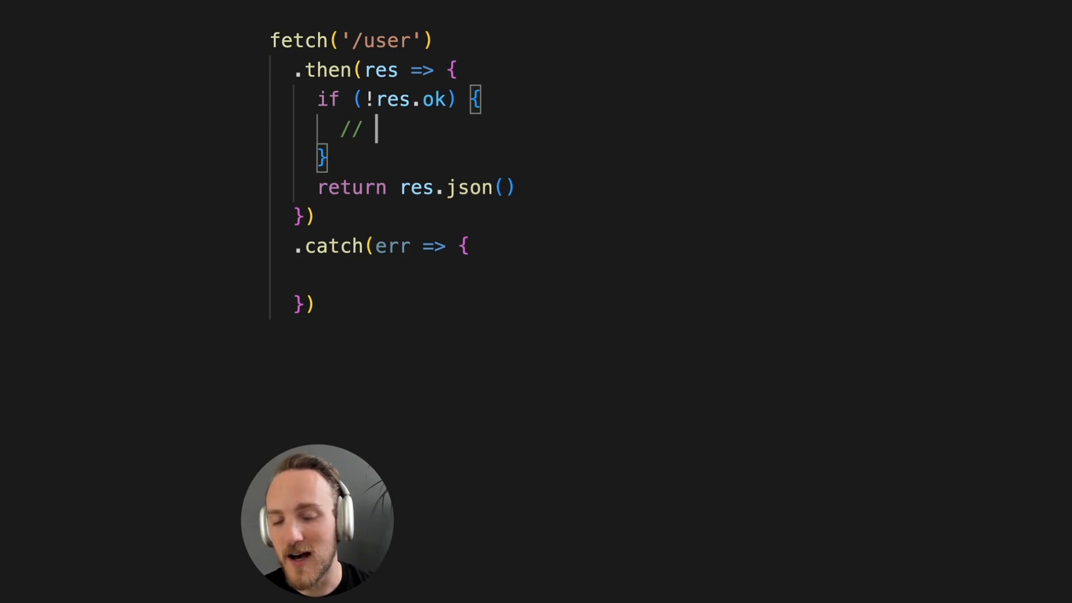
pyautogui.write('res')
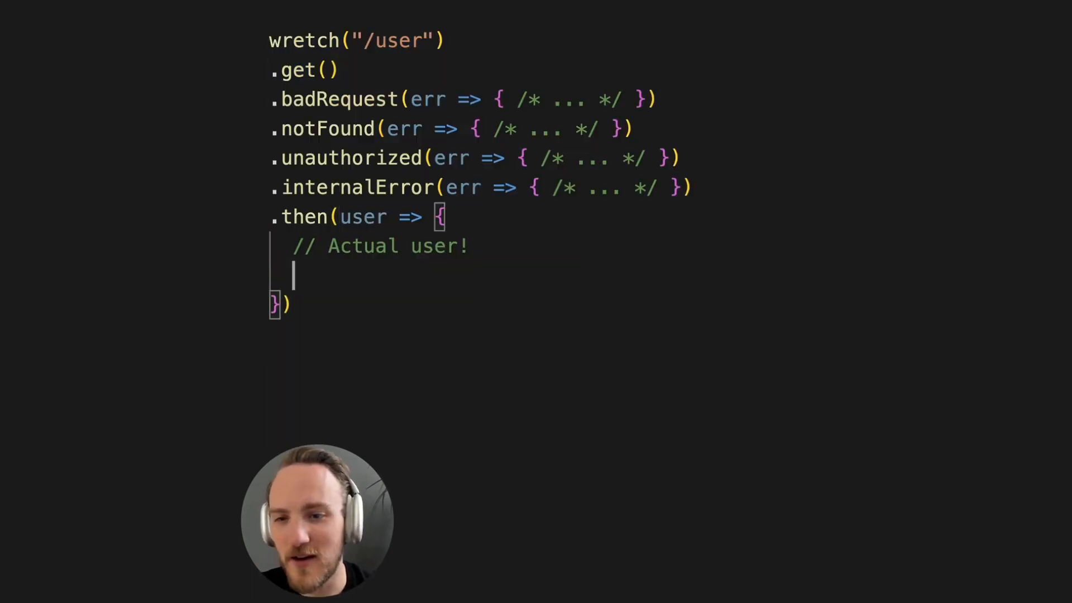
# Step: Write 'user.name' inside the wretch .then user handler
pyautogui.write('user.')
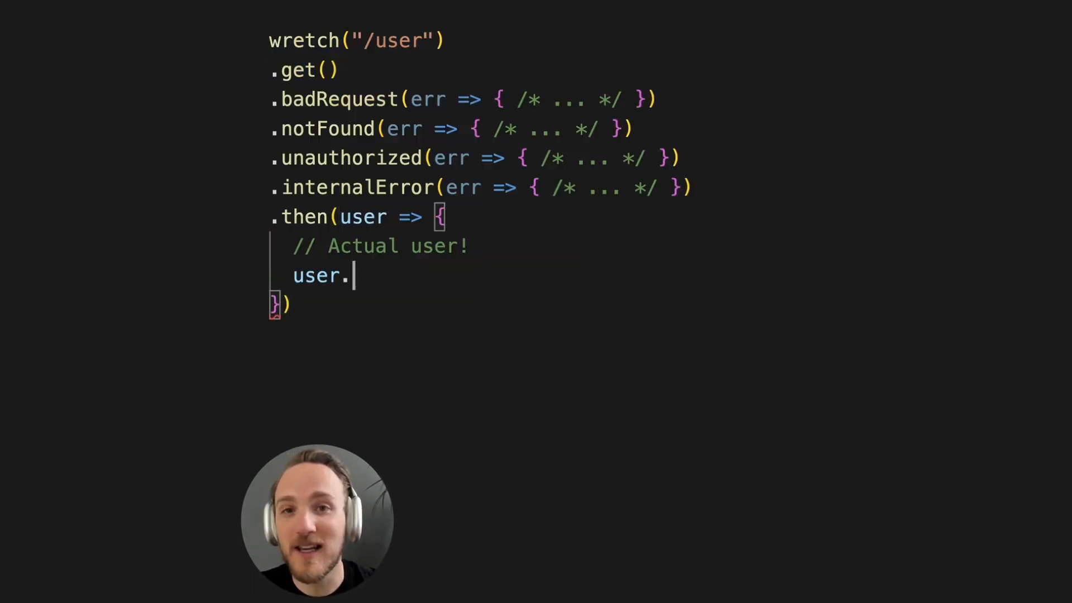
pyautogui.write('name')
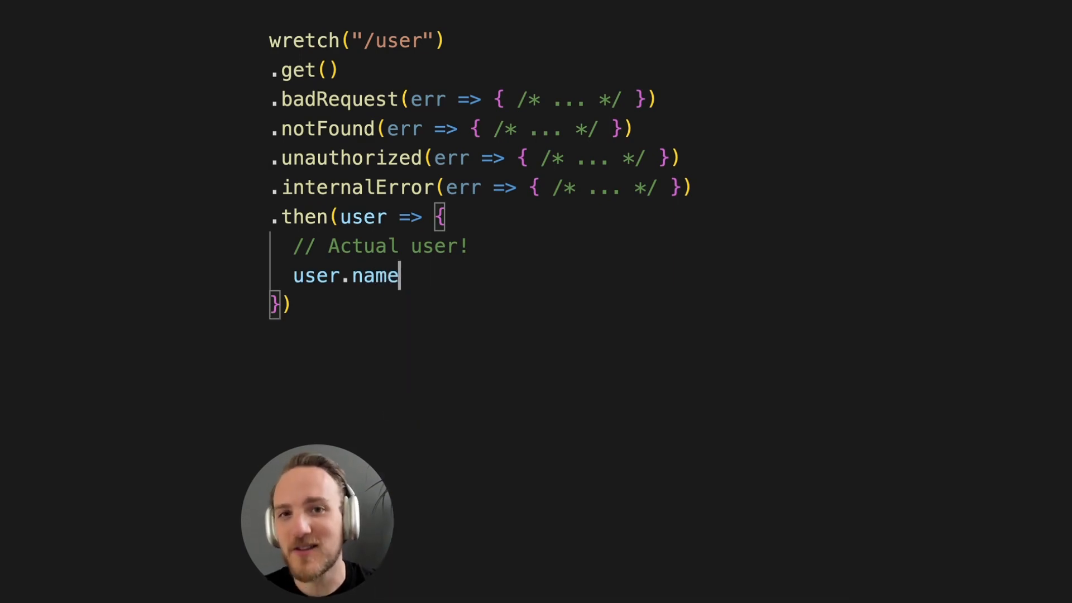